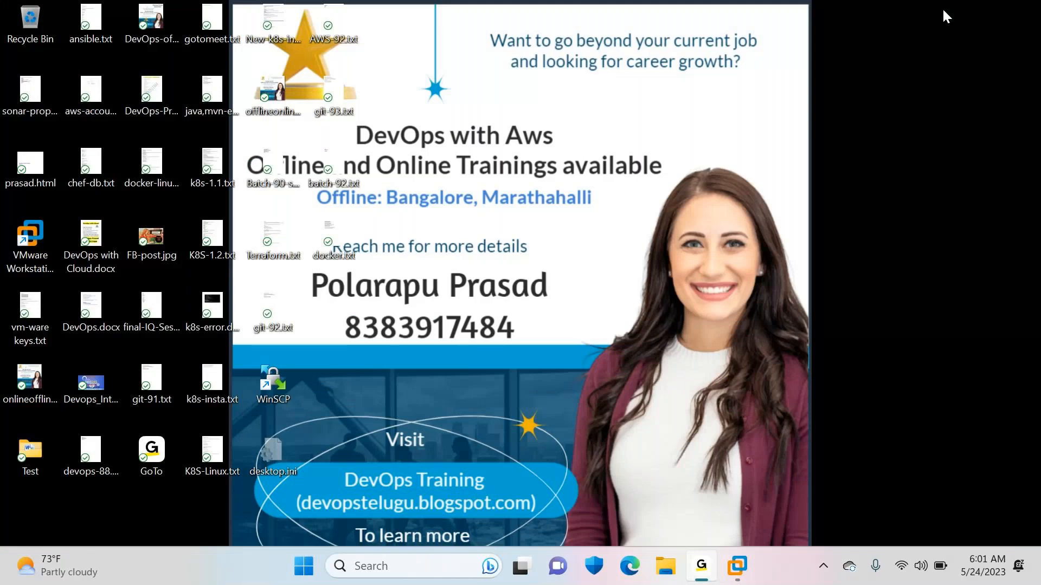
mouse_move(806, 119)
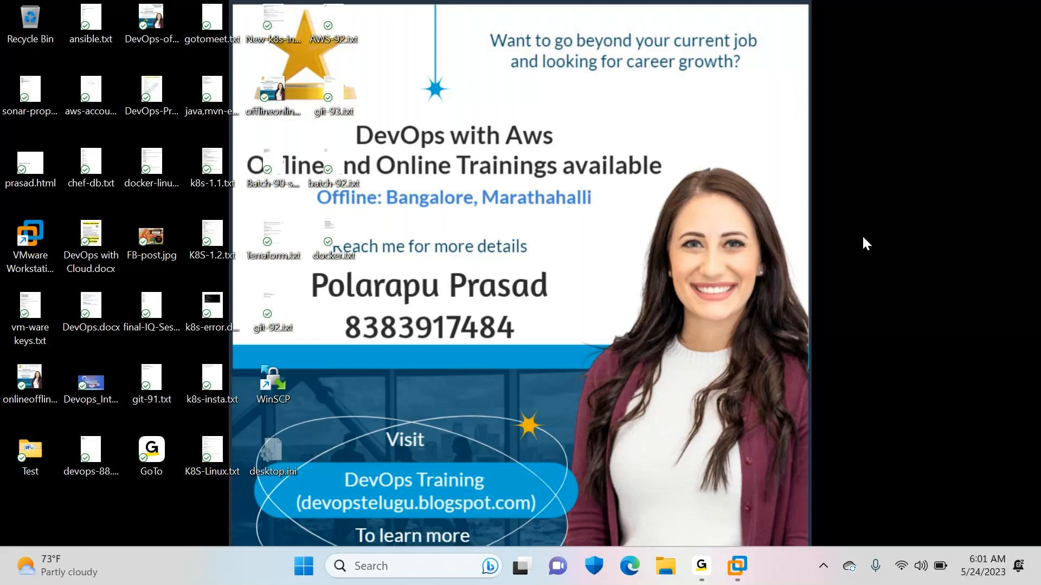
mouse_move(819, 198)
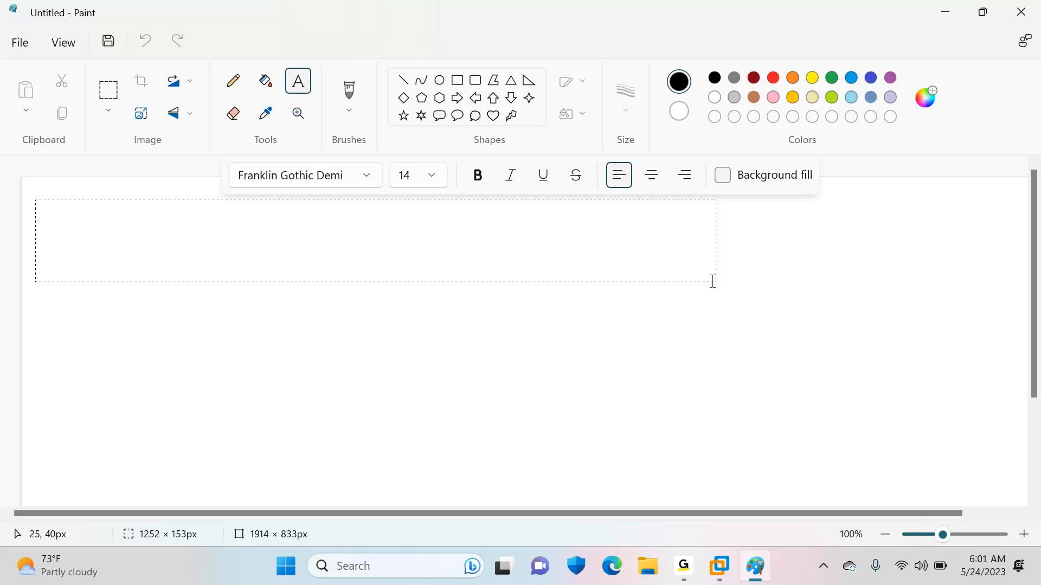
Type 'Task1: Git, Git-hub, Jenkins, Maven, Tomcat, servers (Containers, VM-servers, Cloud Servers)'.
type("Task1:")
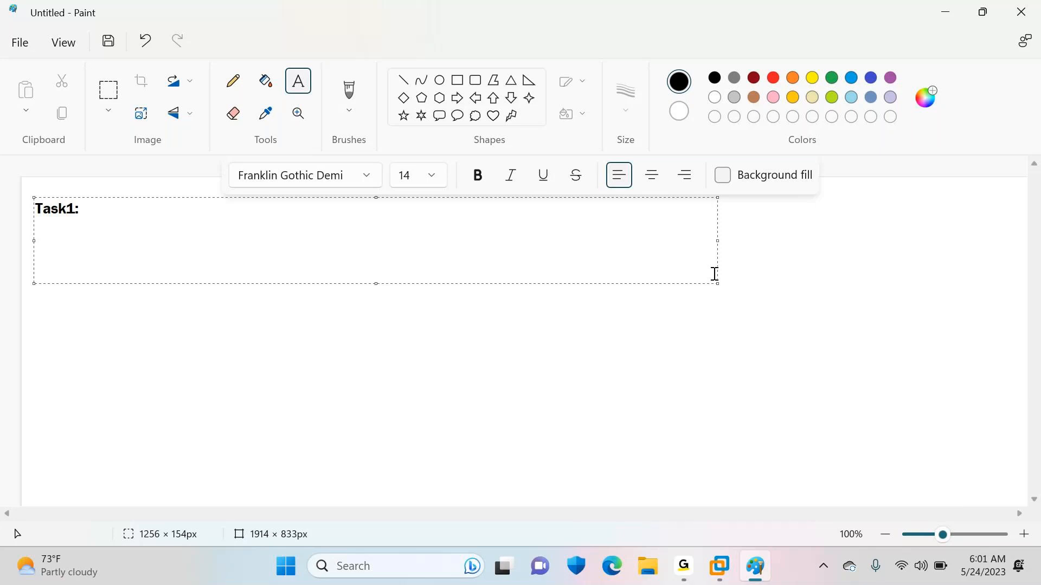
type("Git, Git-hub,")
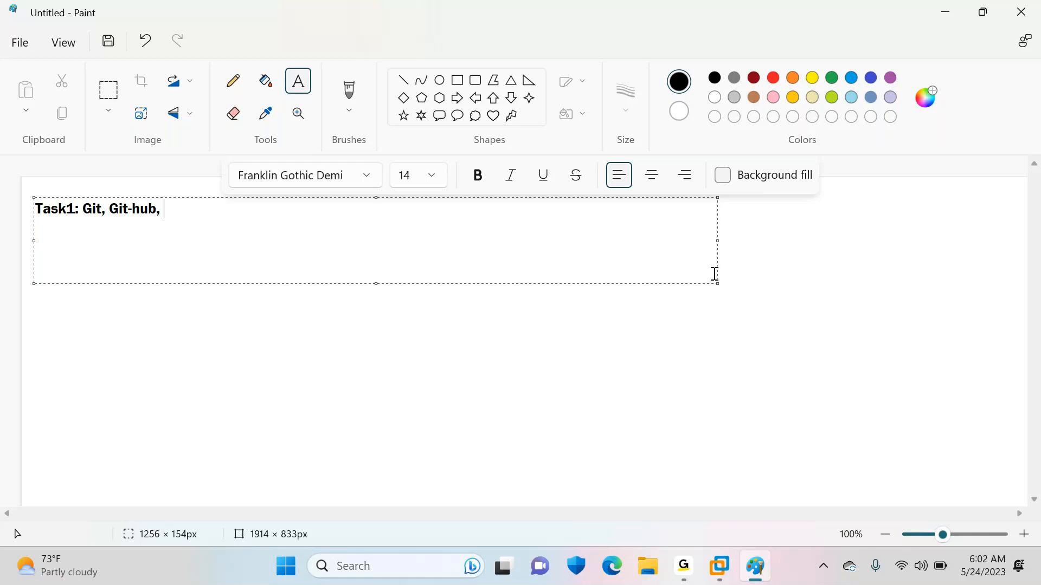
type("Jenkins, M")
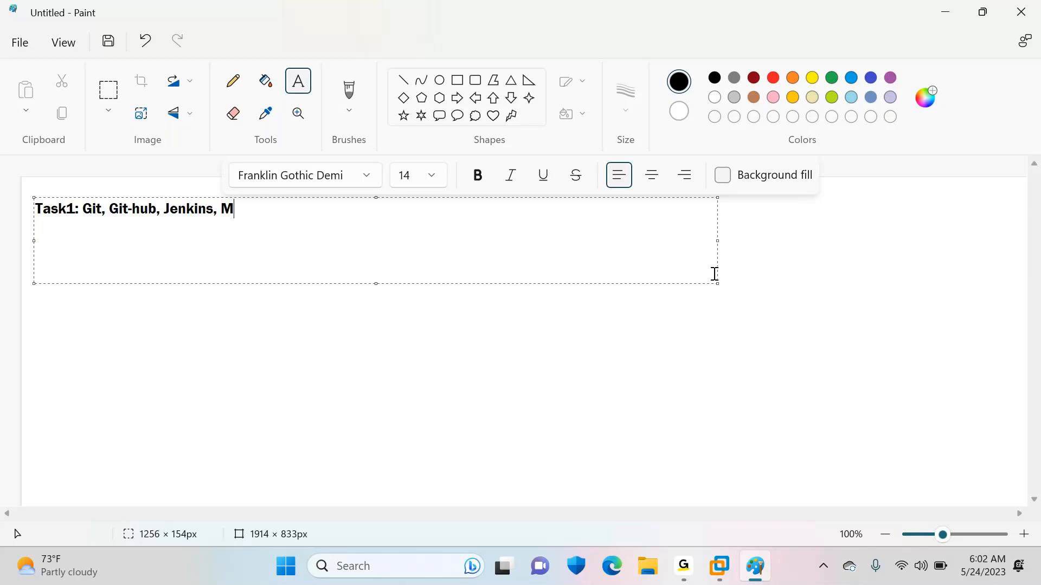
type("aven, Tomcat, servers (")
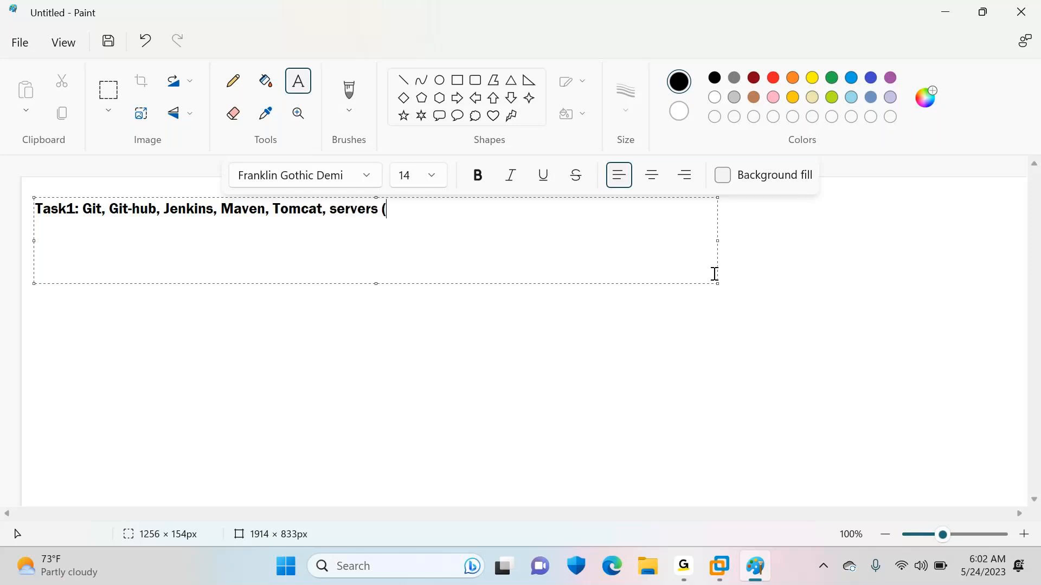
type("Containers,")
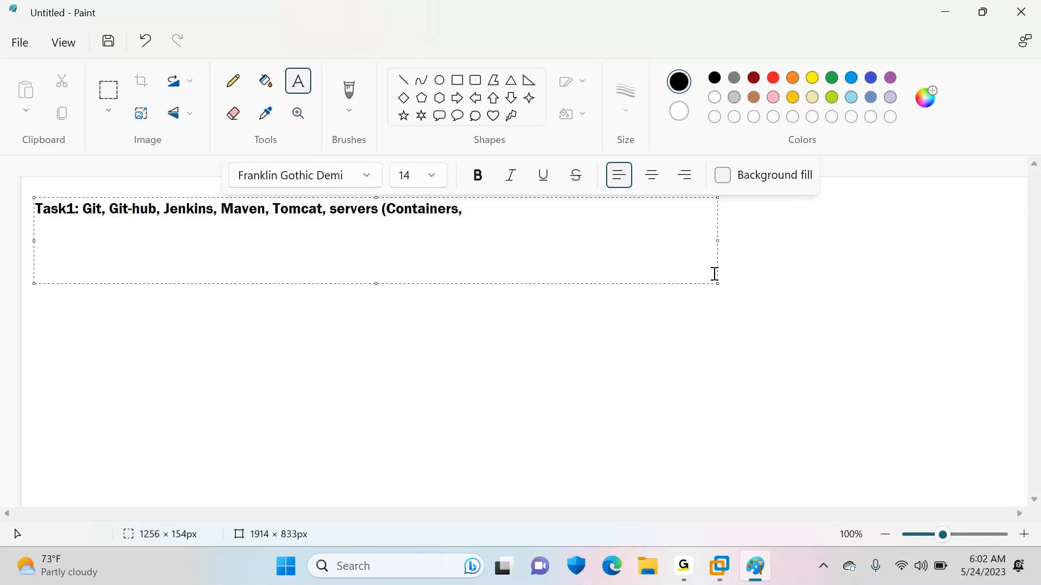
type("VM")
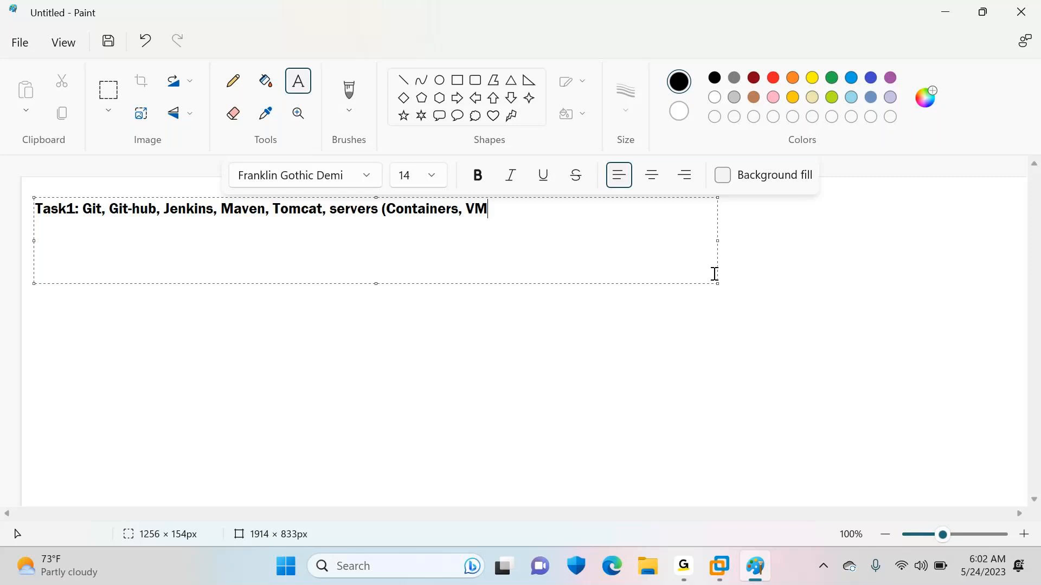
type("-servers, CI")
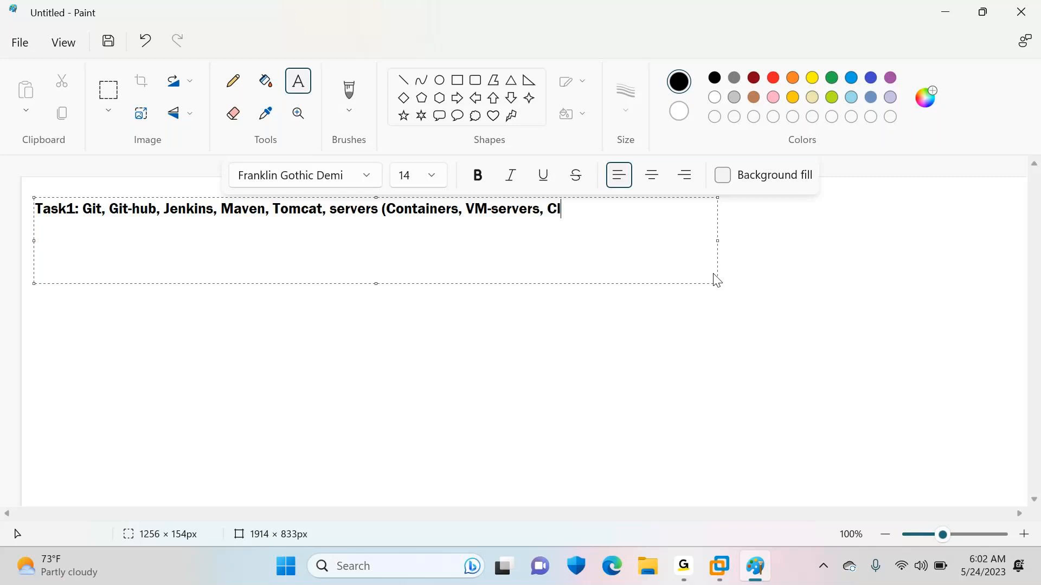
type("oud Servers)")
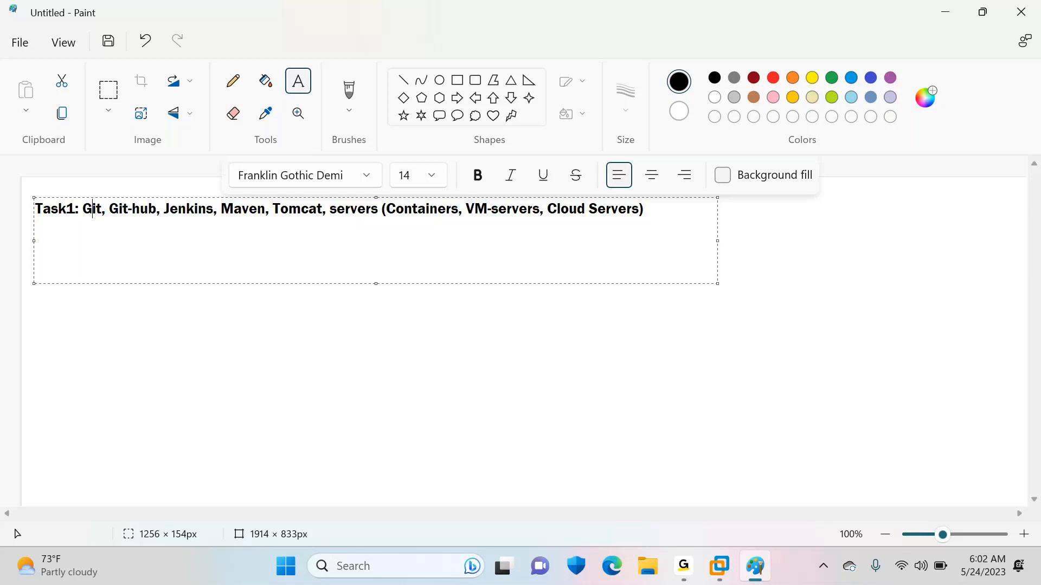
Type 'Task2: Jenkins, Ansible, Docker, K8S ....etc', correcting the Ansible typo.
type("Task")
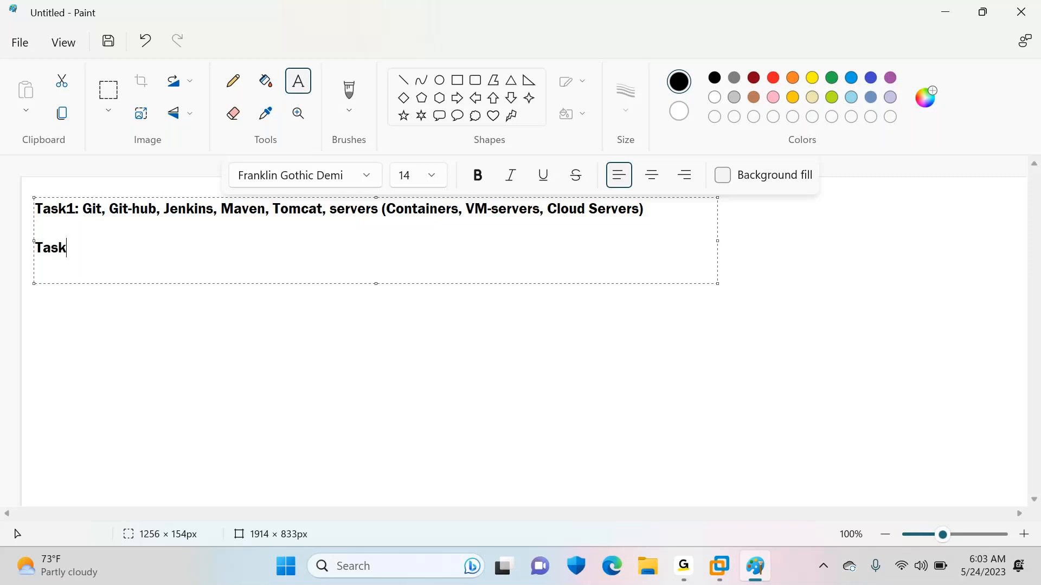
type("2: Jenk")
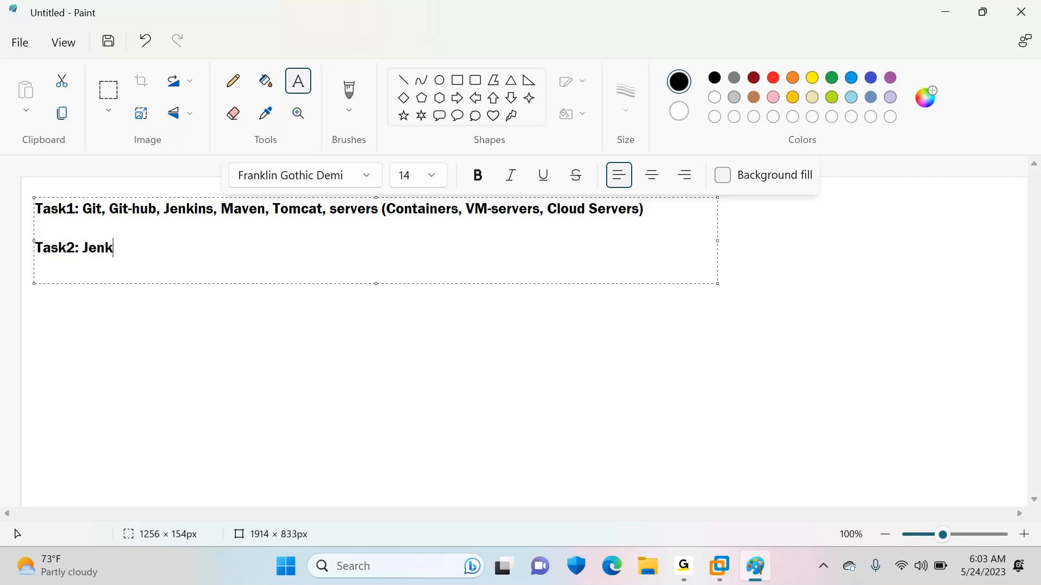
type("ins, ANsibl")
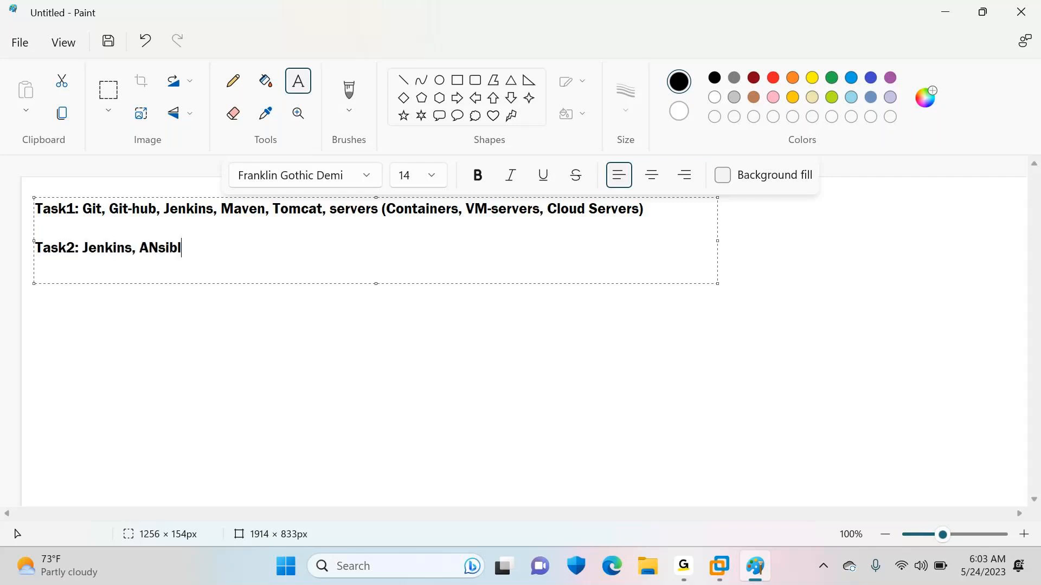
key("Backspace")
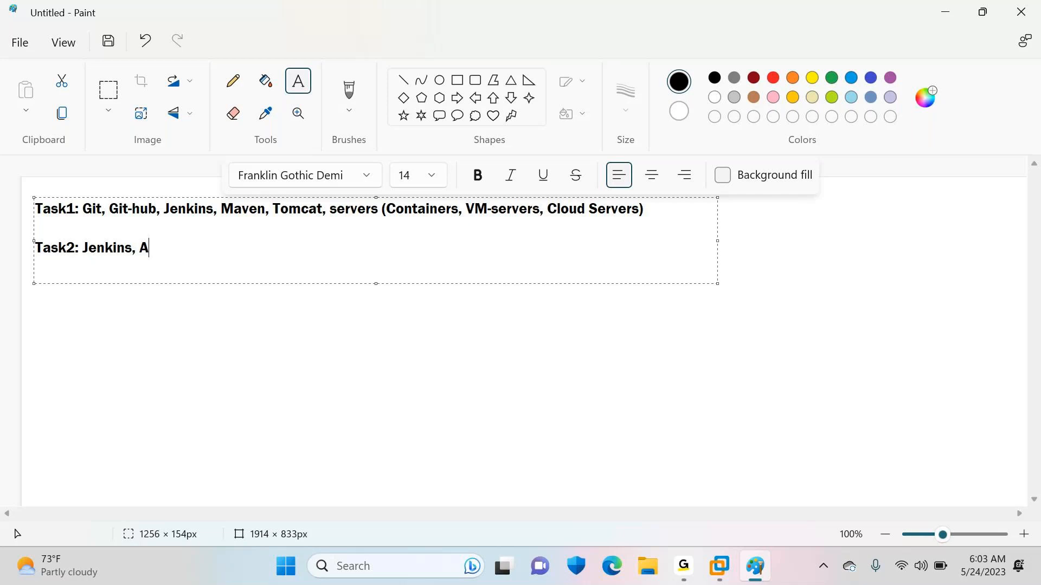
type("nsible, Docker, K8S,")
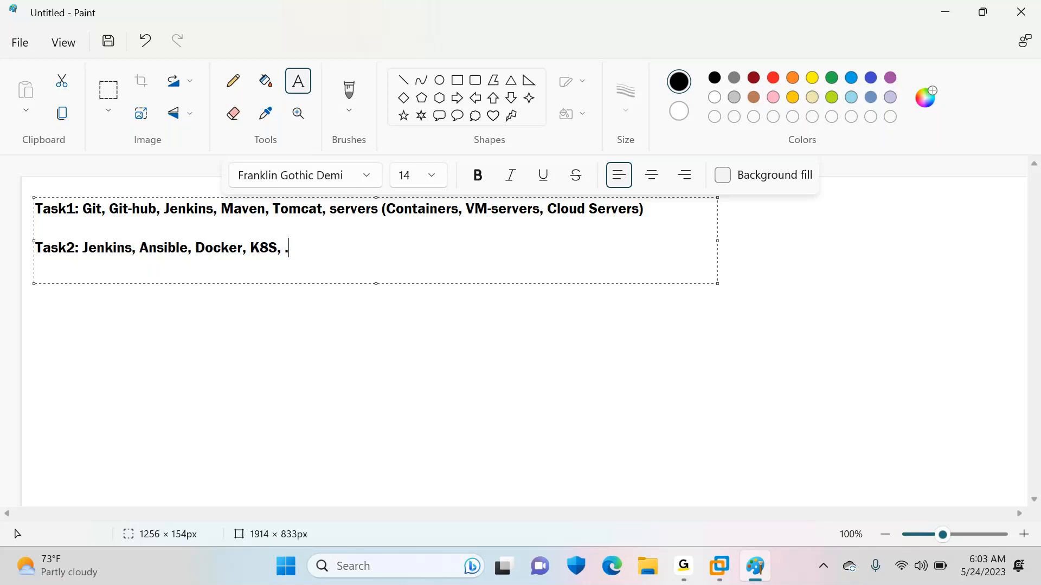
type("....etc")
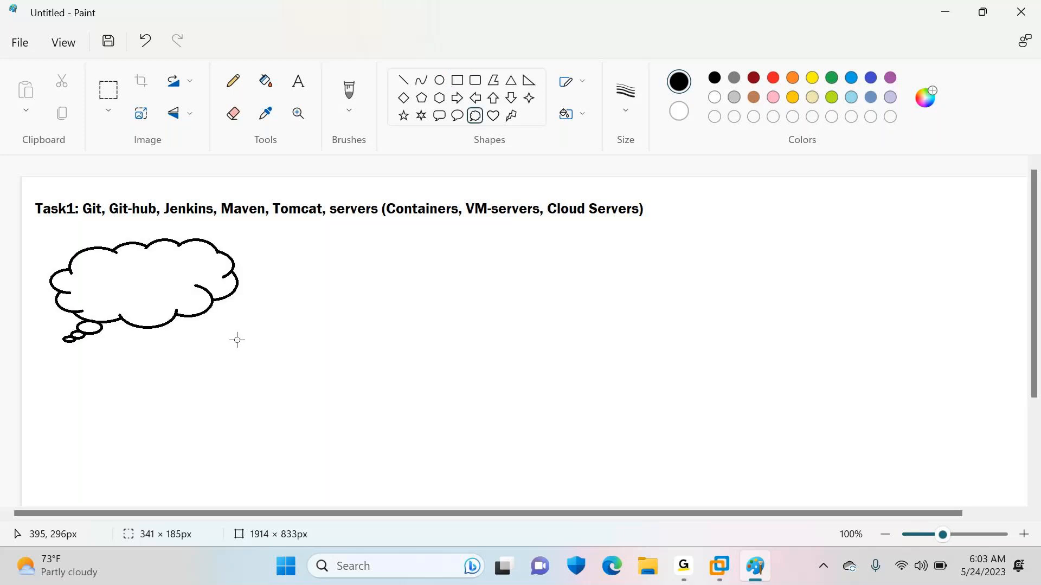
Draw a box below the cloud, a large centre box and two server boxes on the right.
left_click_drag(51, 405, 251, 490)
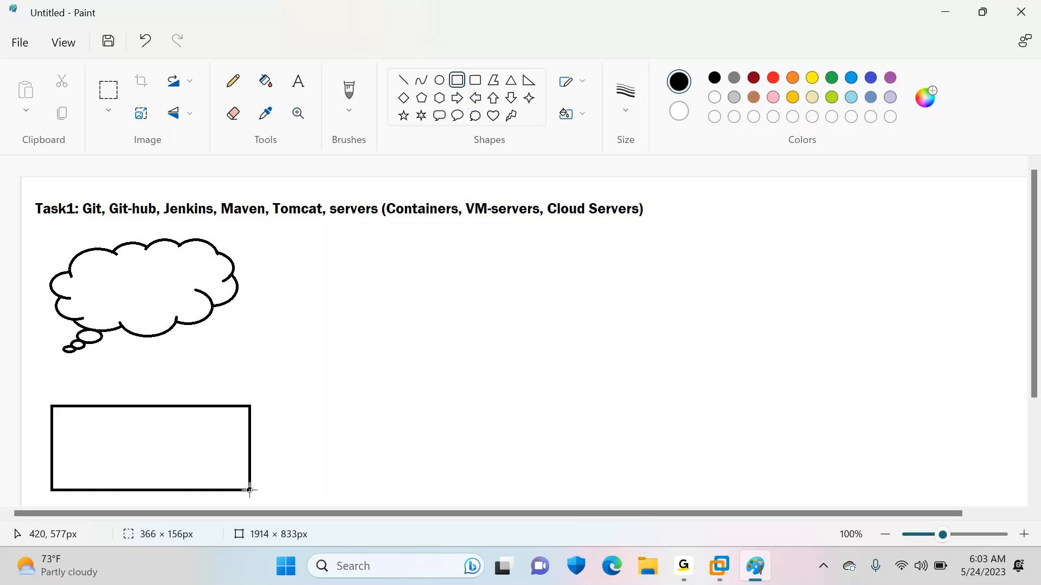
left_click_drag(384, 297, 698, 471)
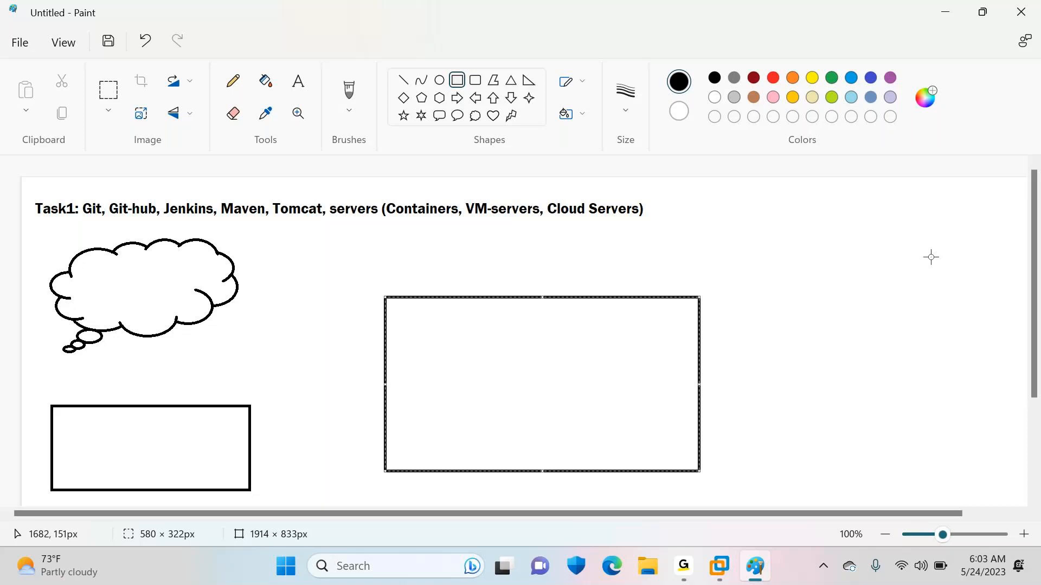
left_click_drag(851, 228, 960, 266)
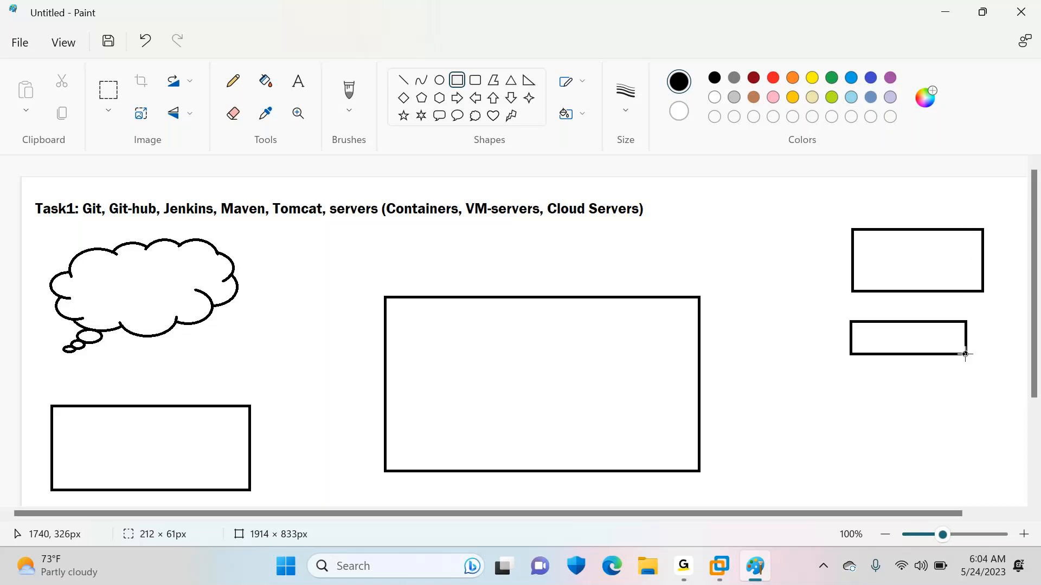
left_click_drag(852, 407, 974, 466)
type("Dev")
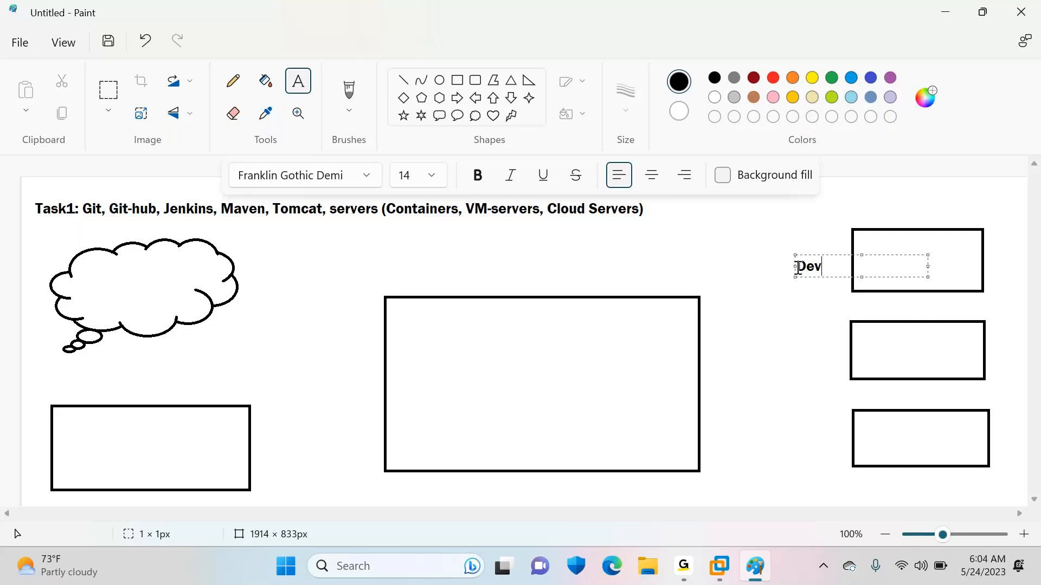
Label the right boxes Non-Prod, with Docker-Tomcat, Linux-Tomcat and AWS-Tomcat inside.
type("Non")
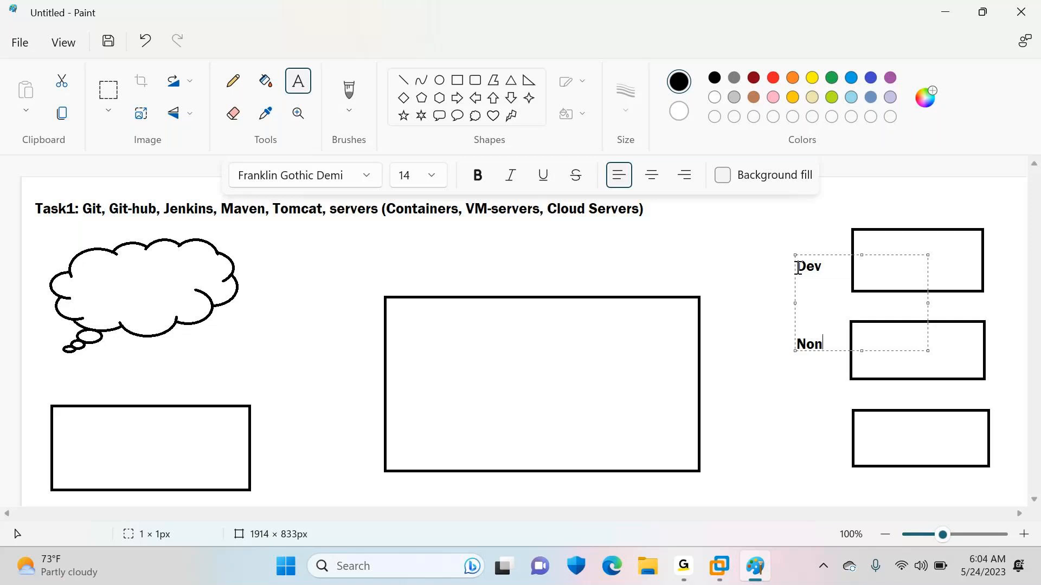
type("-Prod")
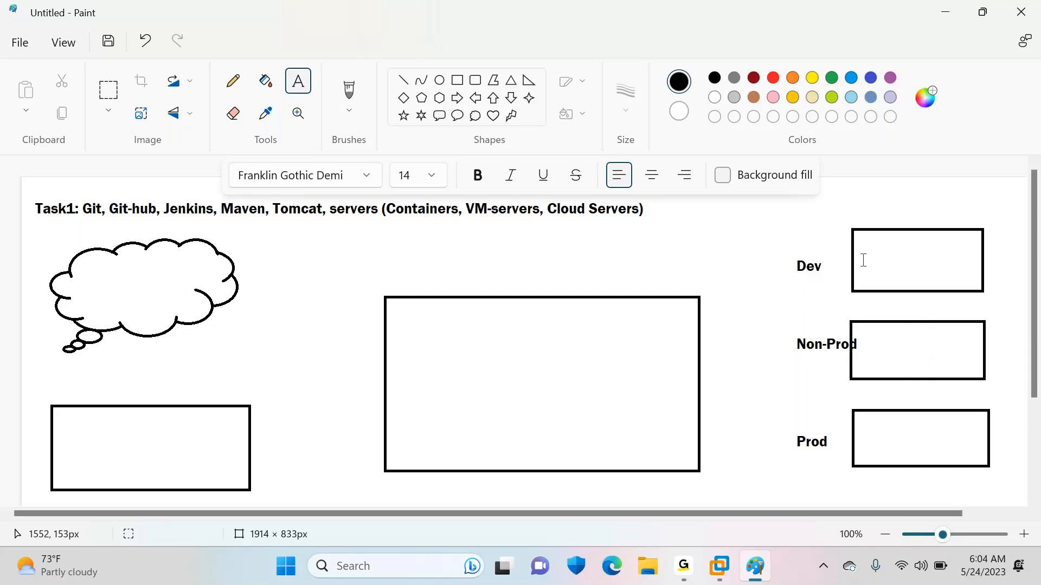
type("Docker")
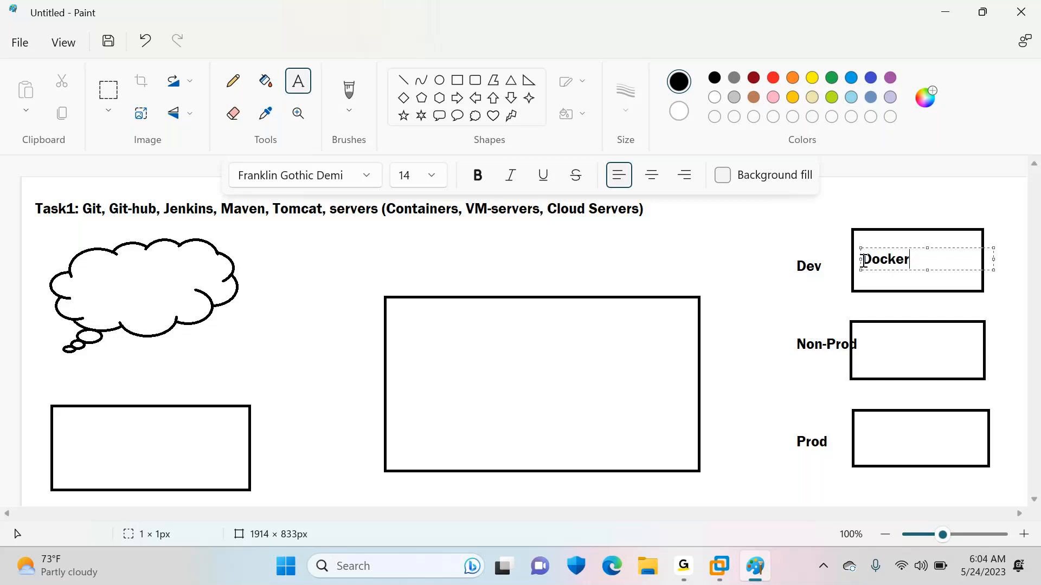
type("-Tomcat")
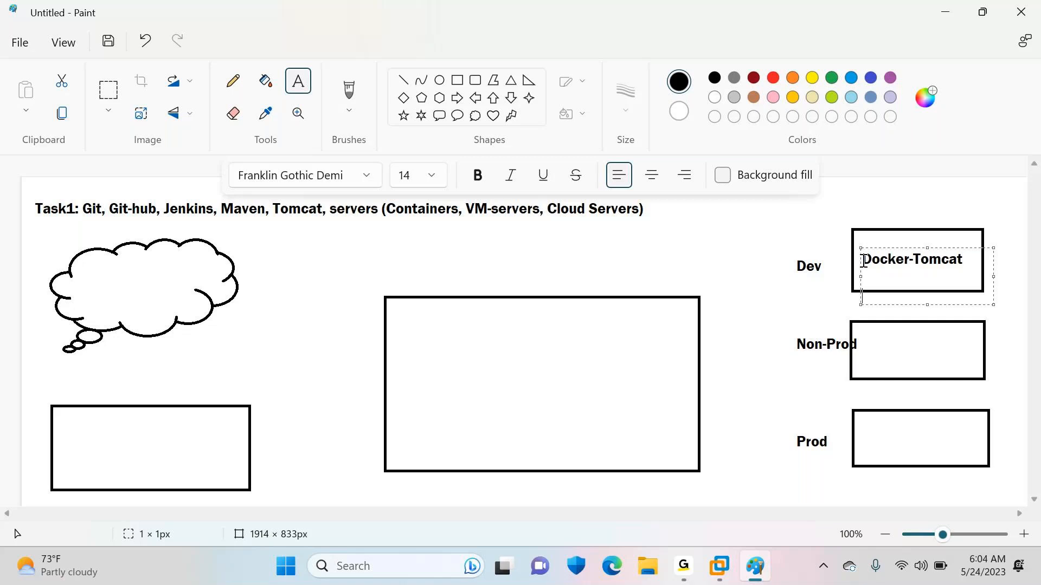
type("Linux-T")
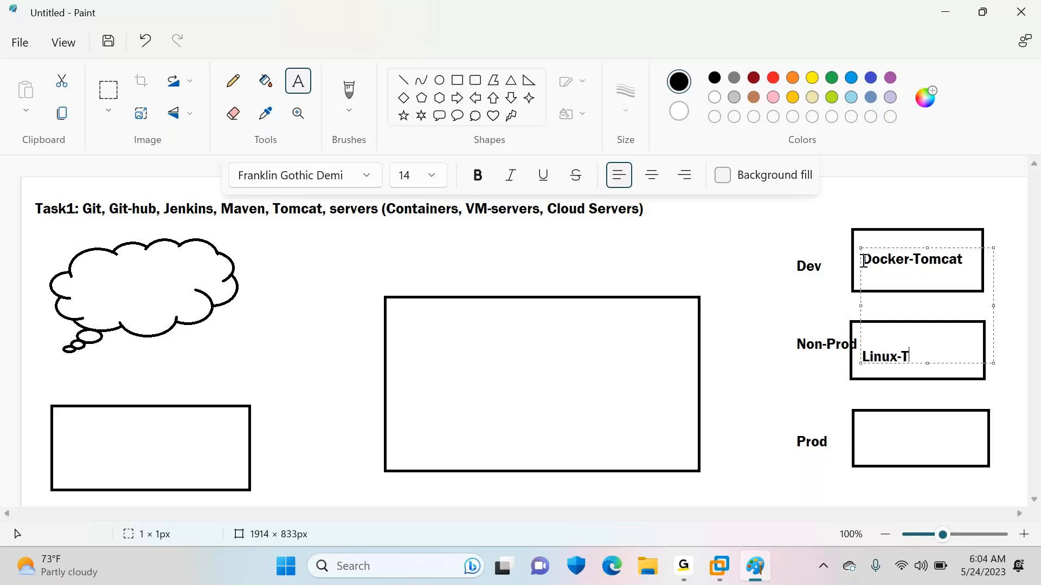
type("omcat")
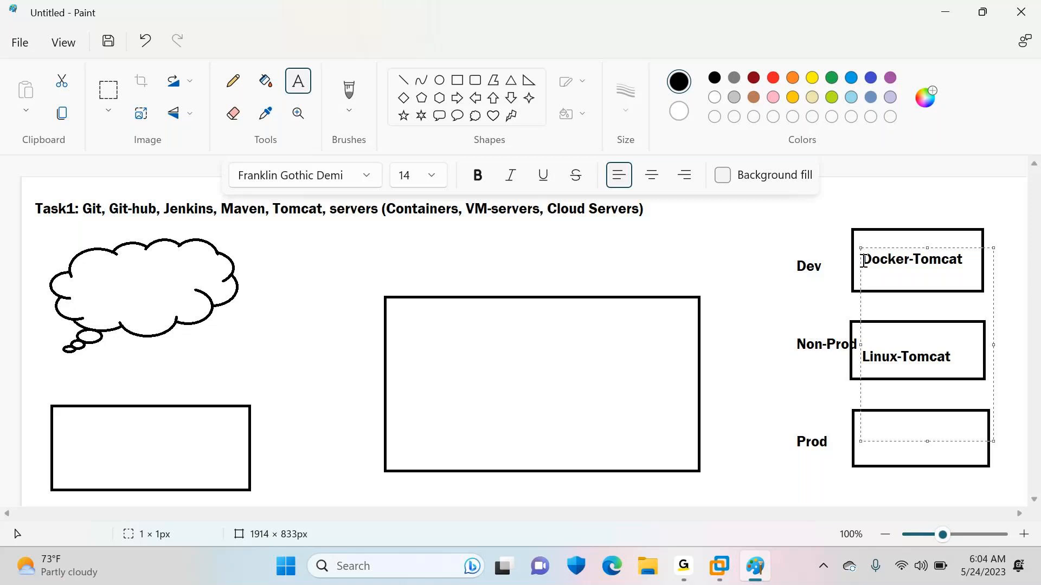
type("AWS-Tomcat")
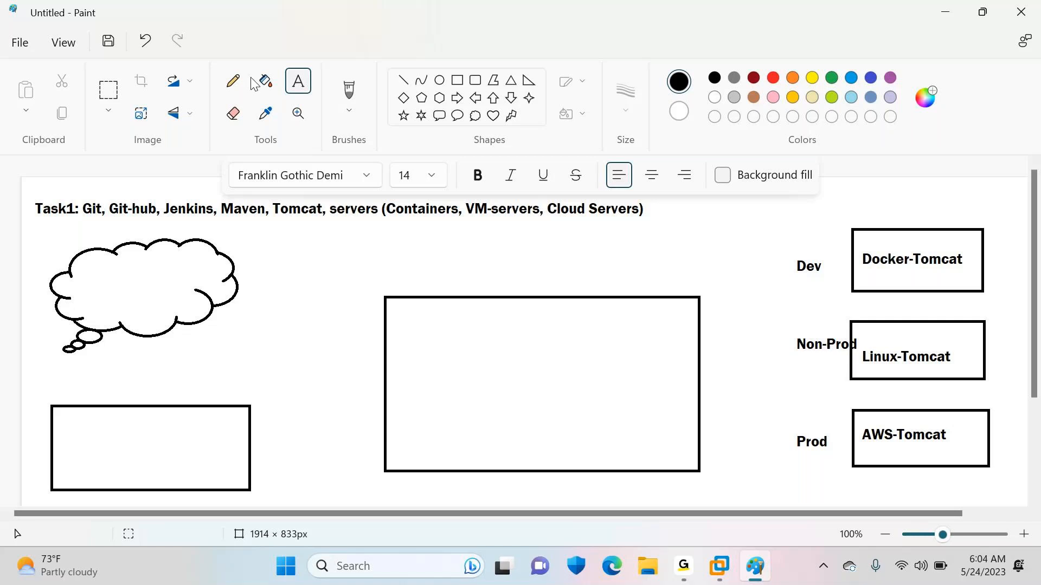
Draw short dashed marks to the right of the three Tomcat server boxes.
left_click(232, 80)
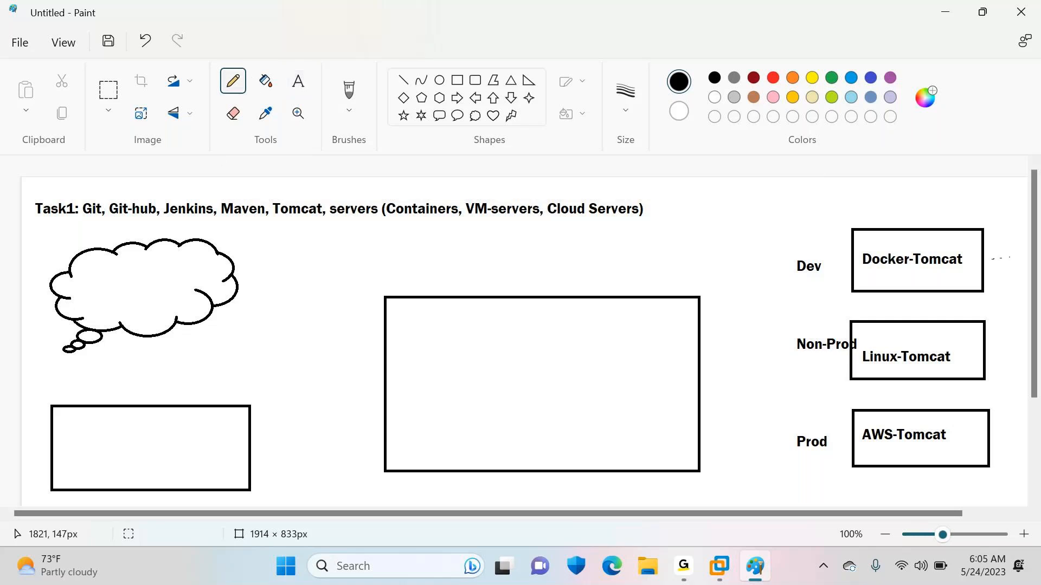
left_click(625, 110)
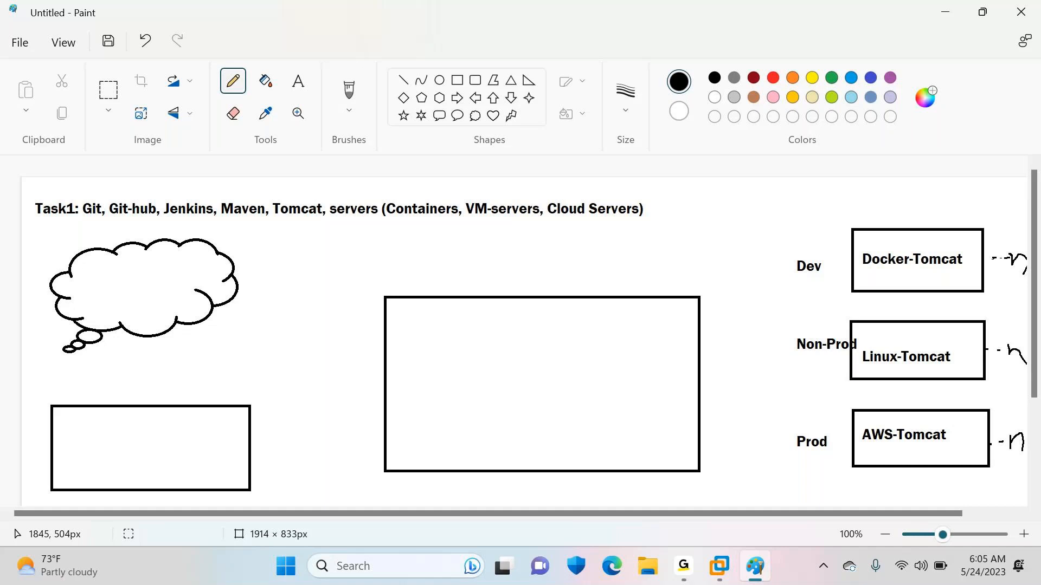
mouse_move(255, 273)
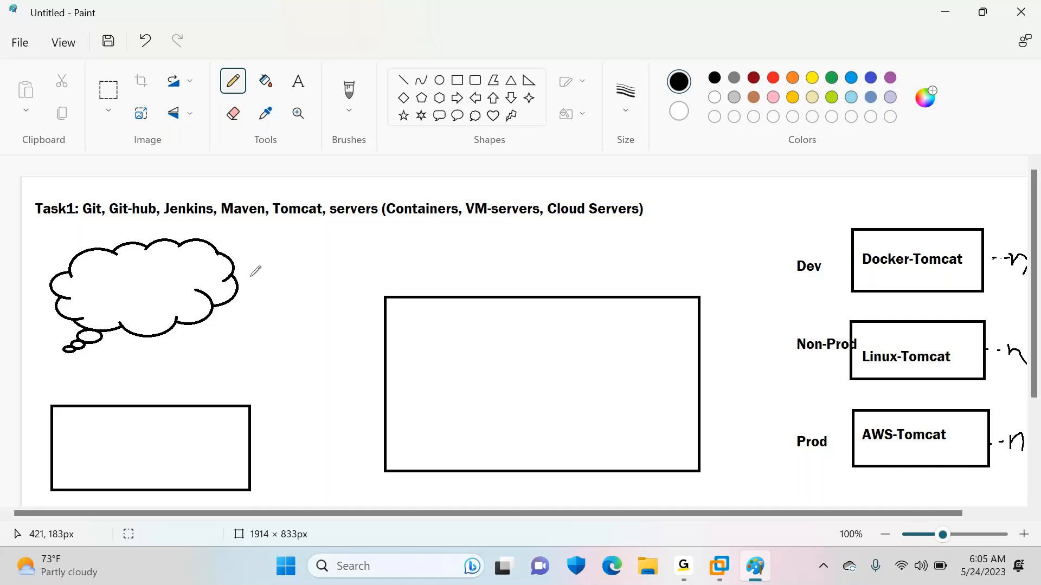
Type GIT in the lower box, Git-Hub in the cloud and CI/CD in the centre box.
type("GIT")
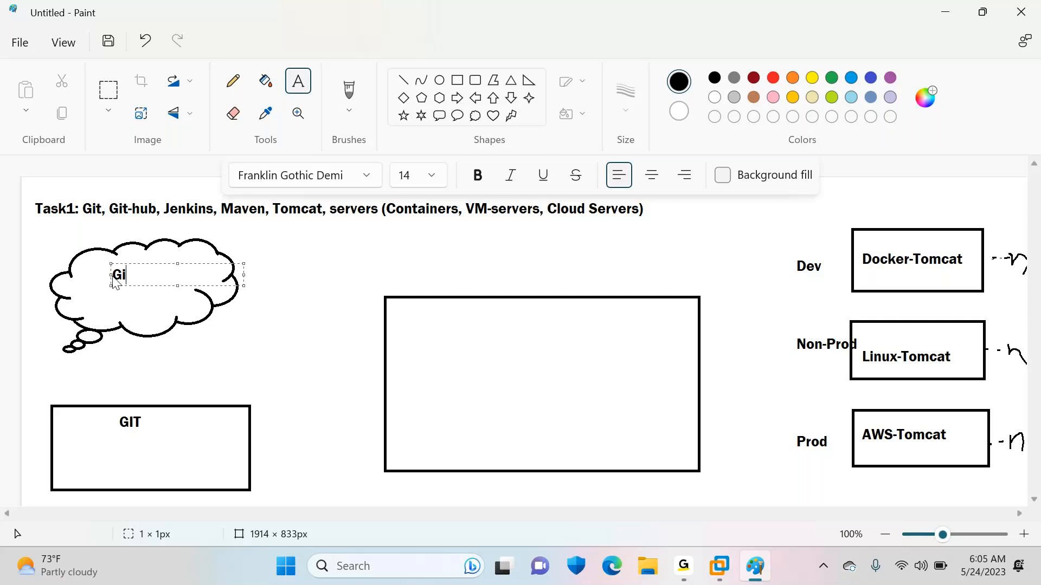
type("t-Hub")
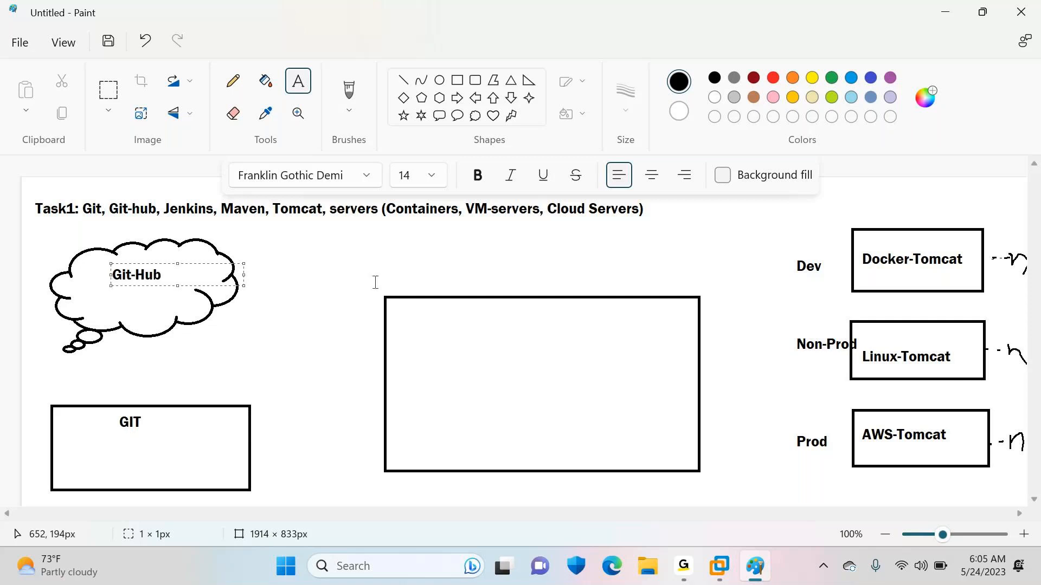
type("CI/CD")
type("Jenkins")
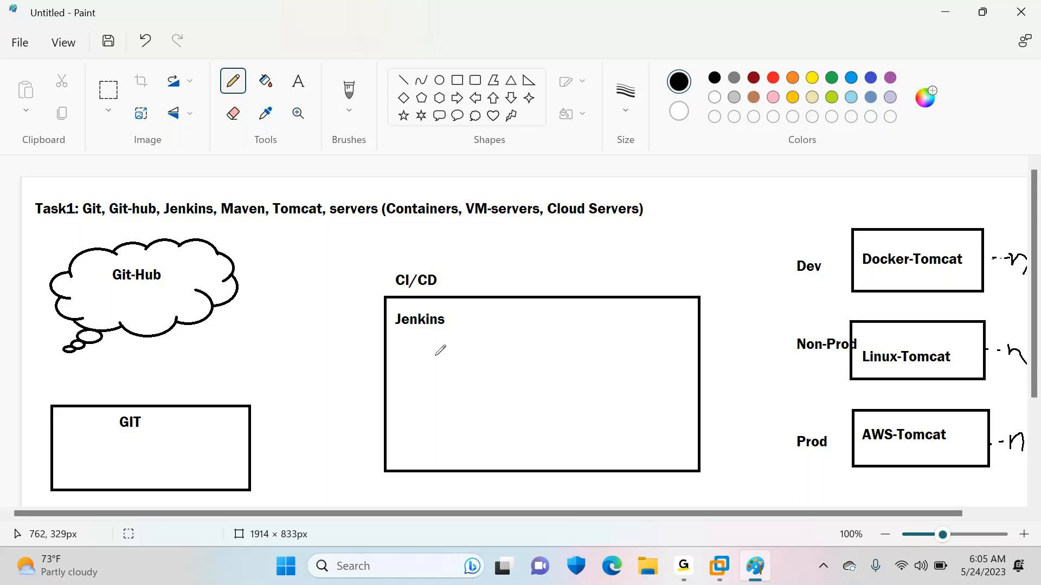
left_click(297, 80)
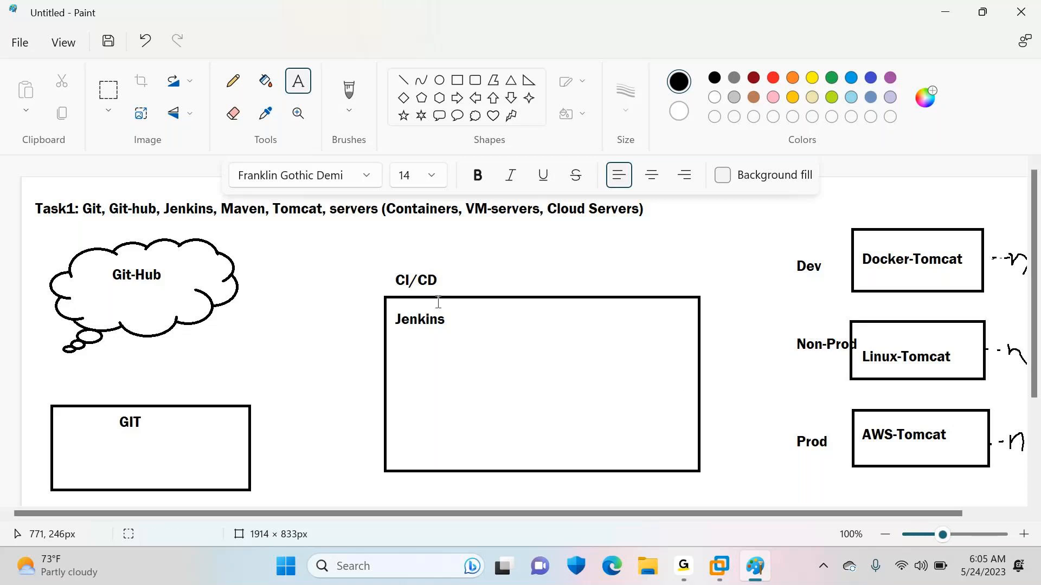
Add a text area in the Jenkins box and type '1) Docker-Tomcat'.
left_click_drag(459, 335, 689, 384)
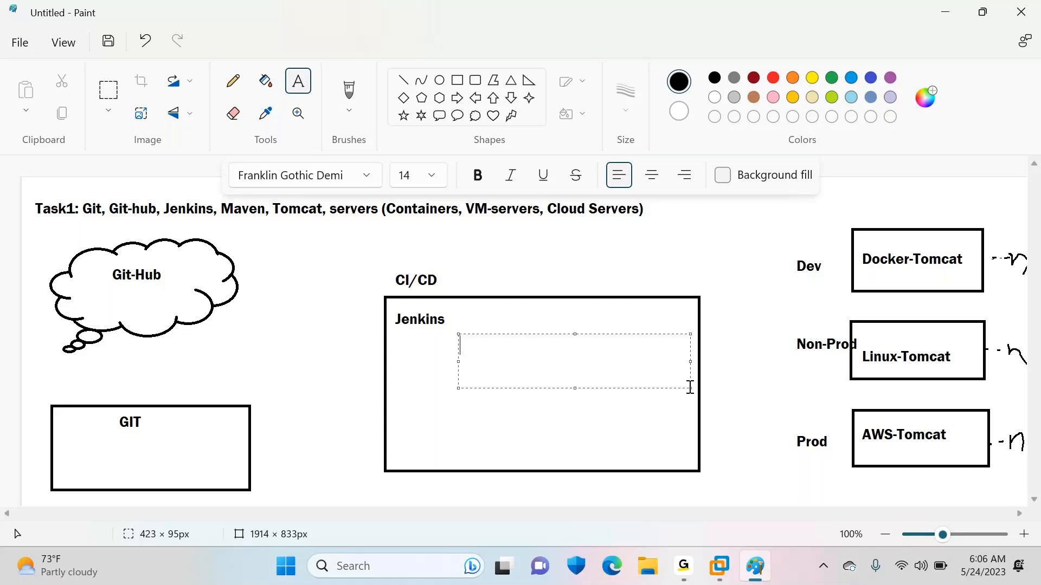
type("1)")
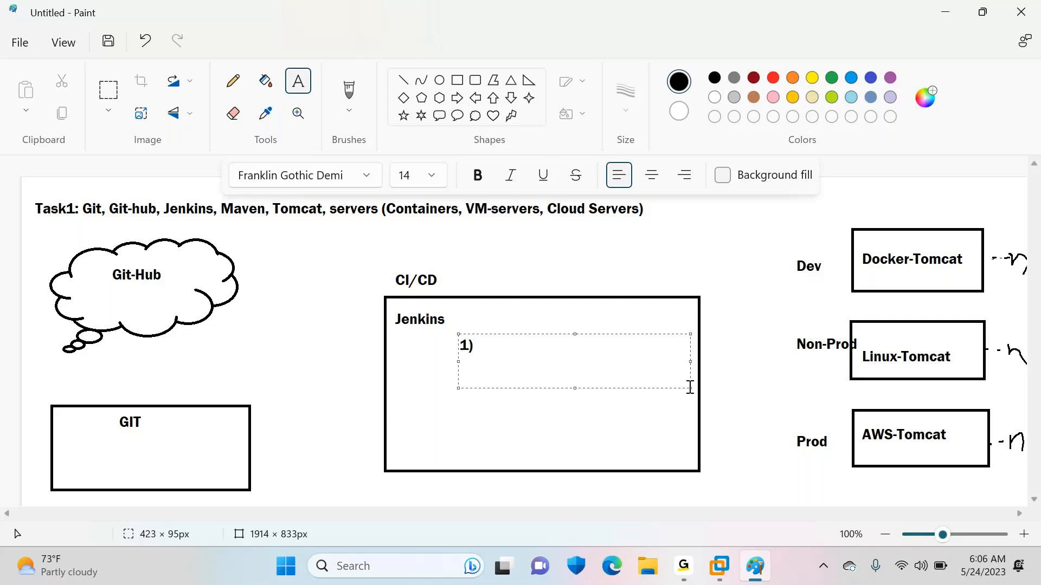
type("Docke")
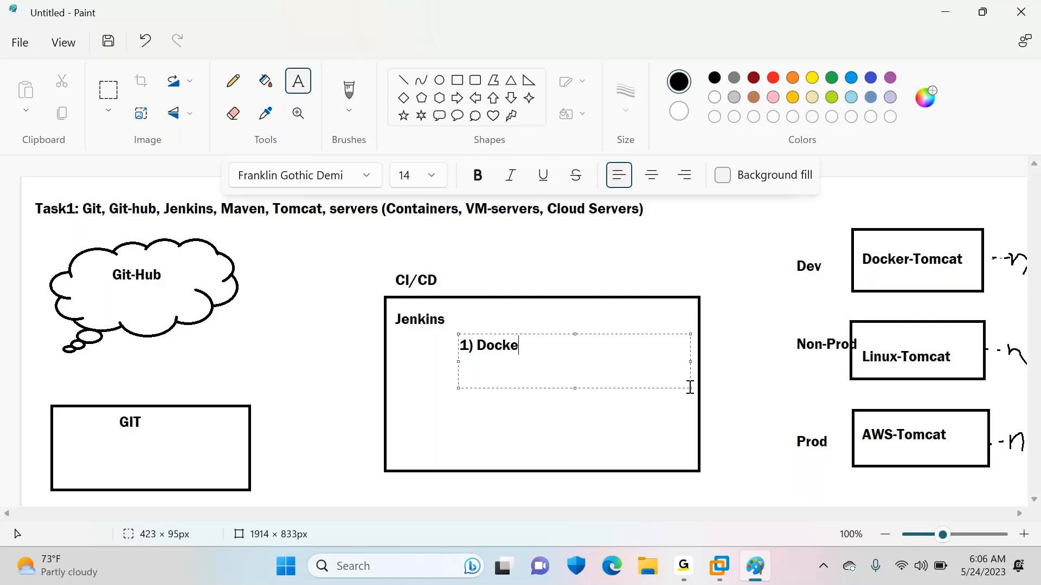
type("-")
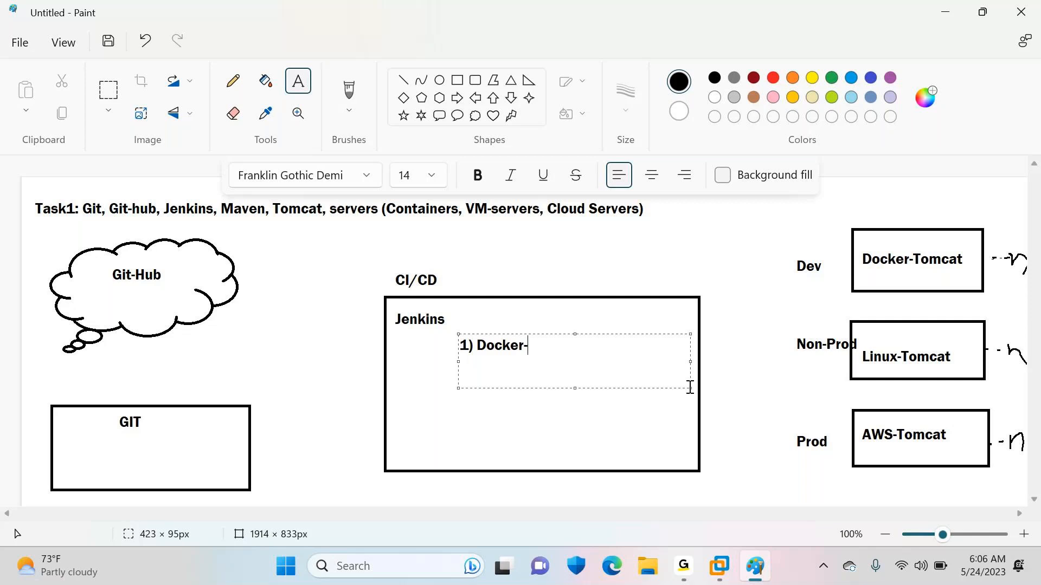
type("Tomcat")
type("2)")
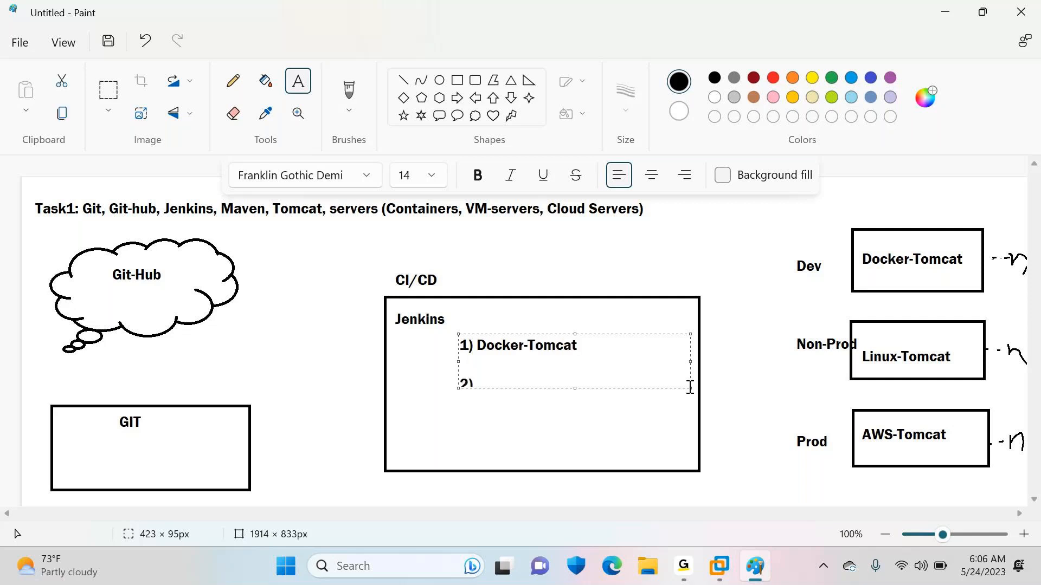
Add '2) Linux-Tomcat' and '3) Aws-Tomcat' to the job list.
type("Docker-Linu")
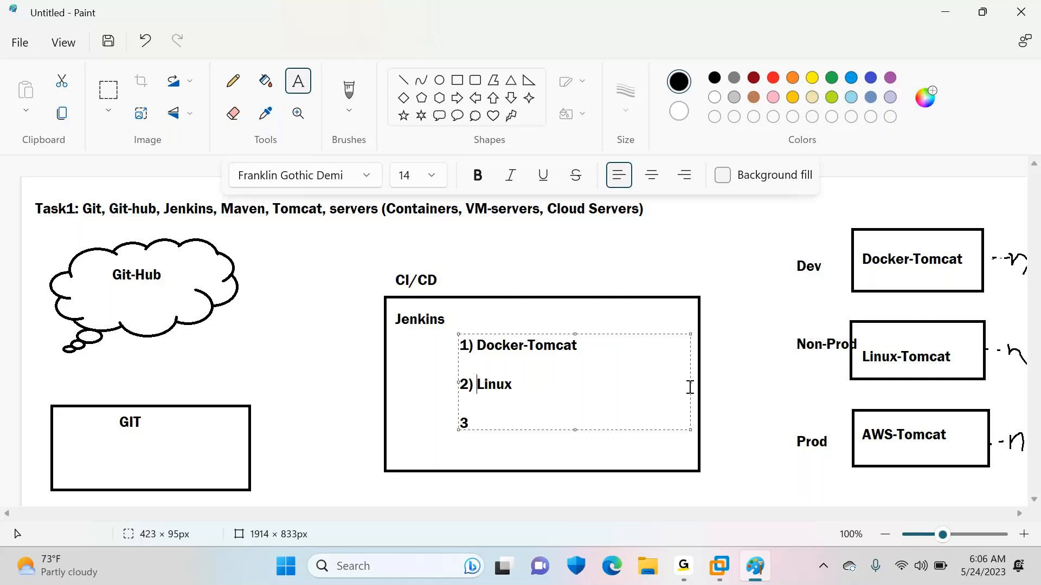
type("-Tomcat")
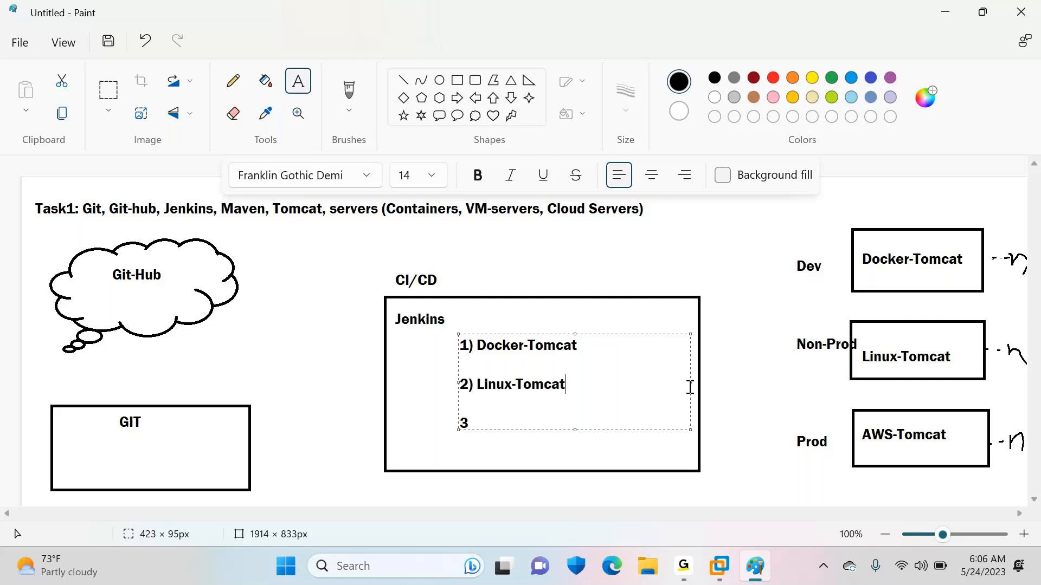
type(") Aws")
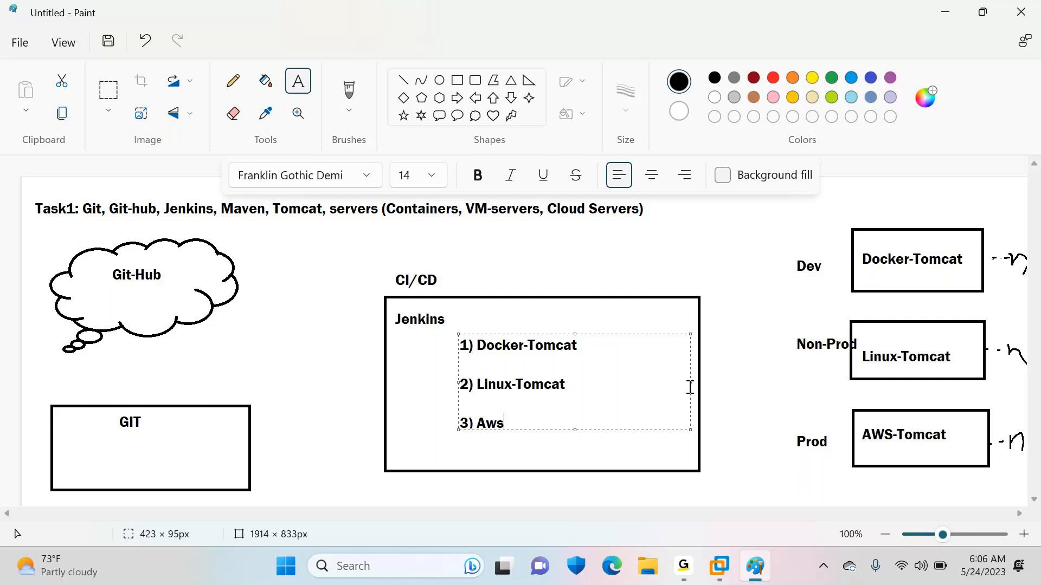
type("-")
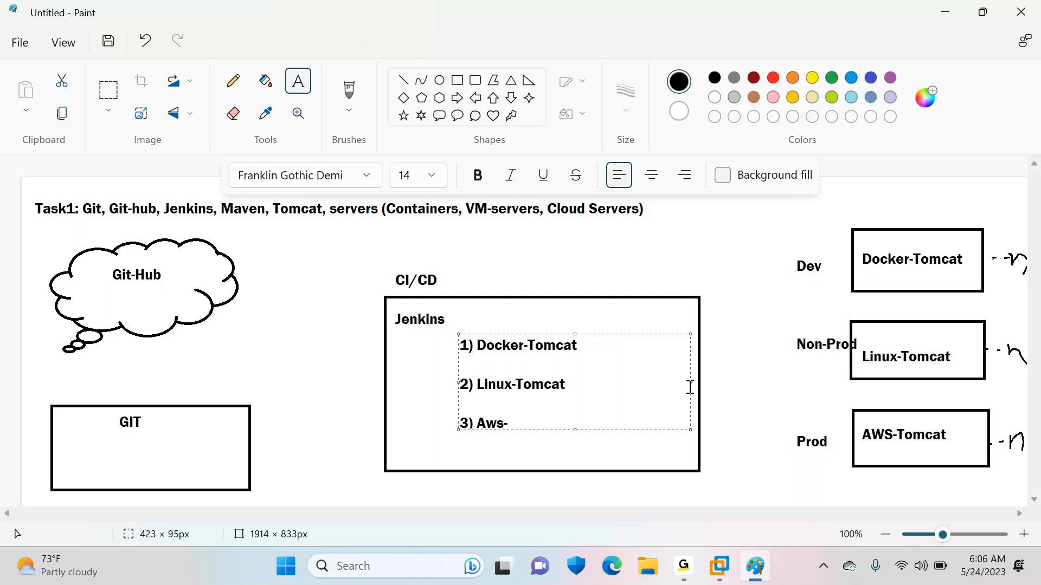
type("Tomcat")
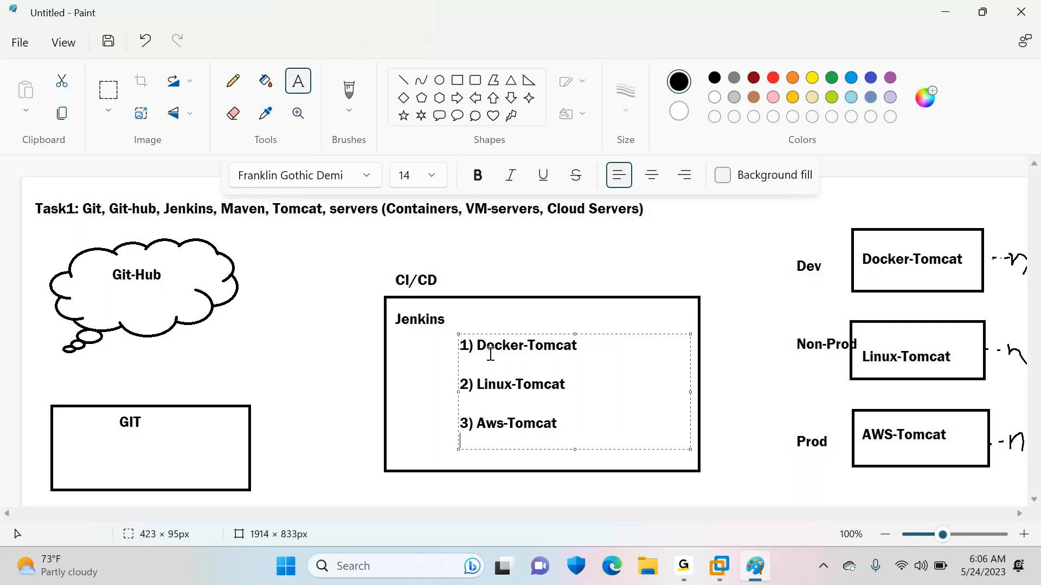
left_click(232, 80)
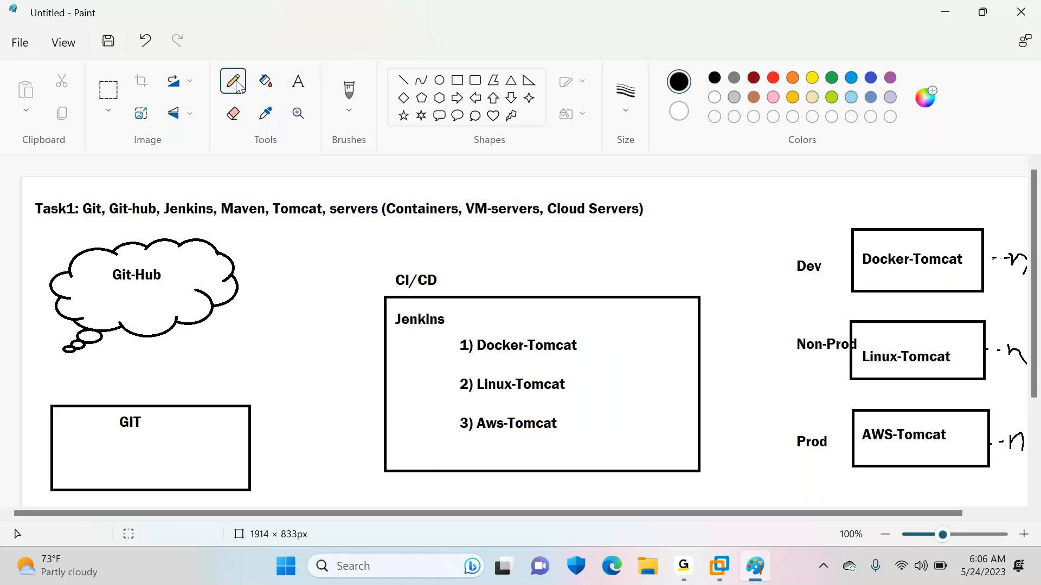
Draw arrows GIT to Git-Hub to Jenkins, then chain jobs 1, 2 and 3.
left_click_drag(156, 425, 162, 292)
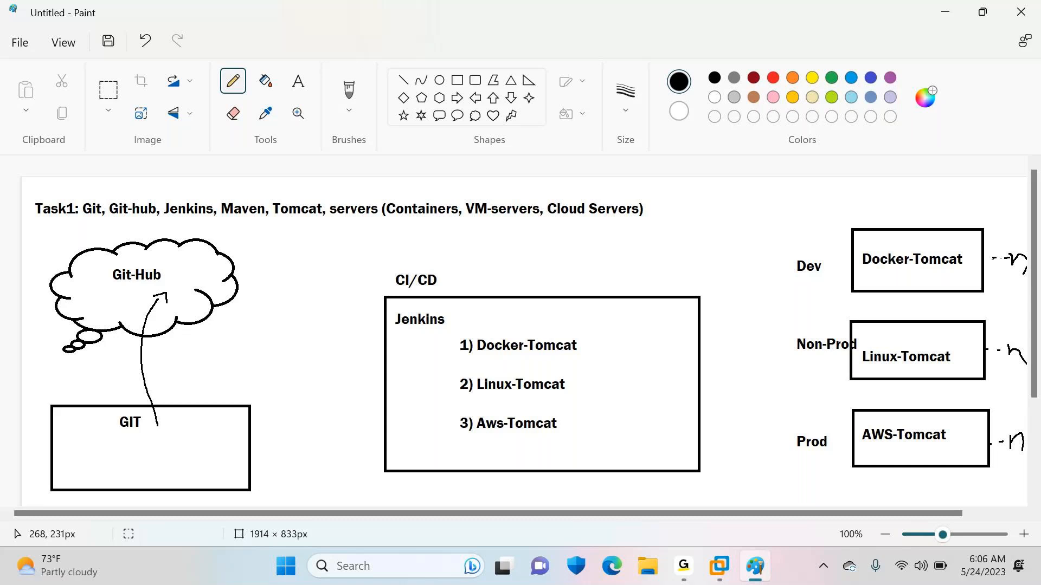
left_click_drag(228, 272, 401, 369)
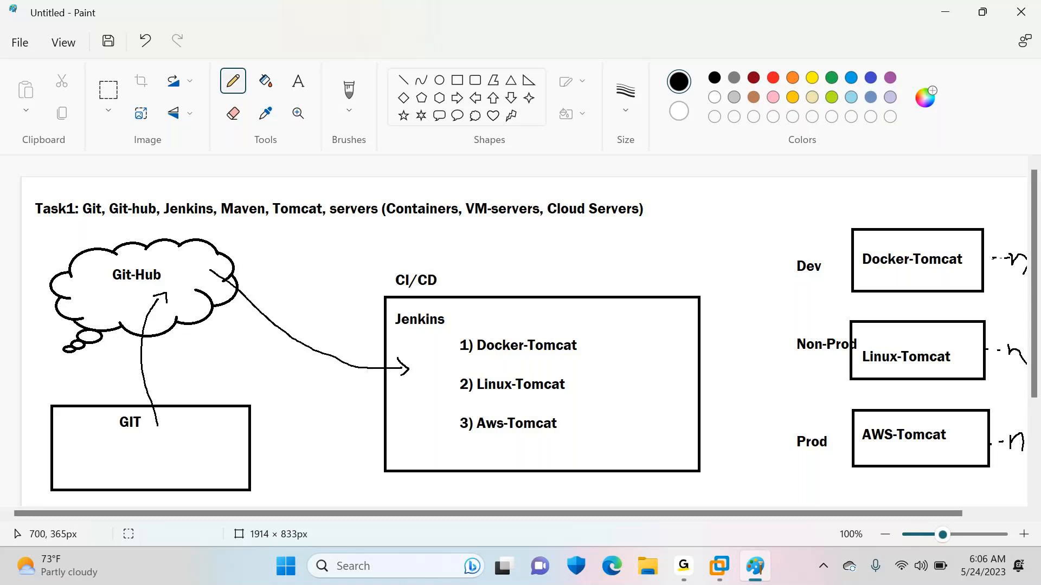
left_click_drag(408, 364, 451, 345)
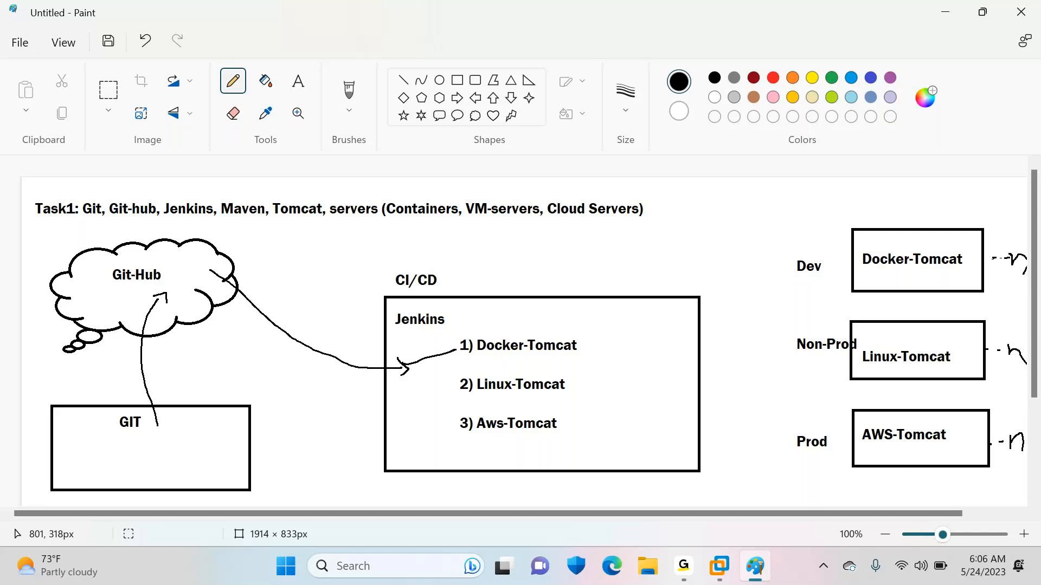
left_click_drag(405, 364, 451, 349)
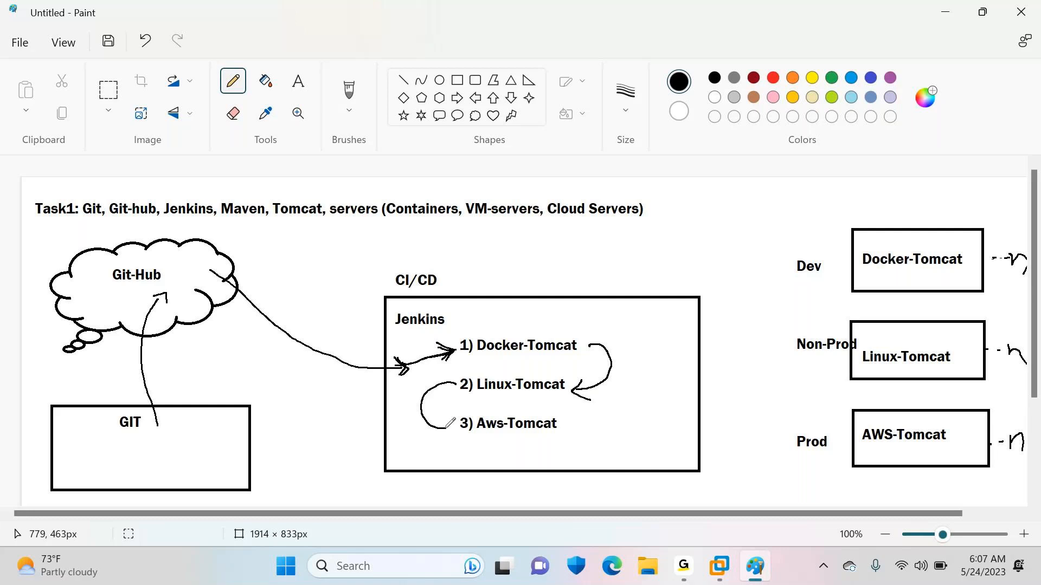
left_click_drag(441, 430, 458, 428)
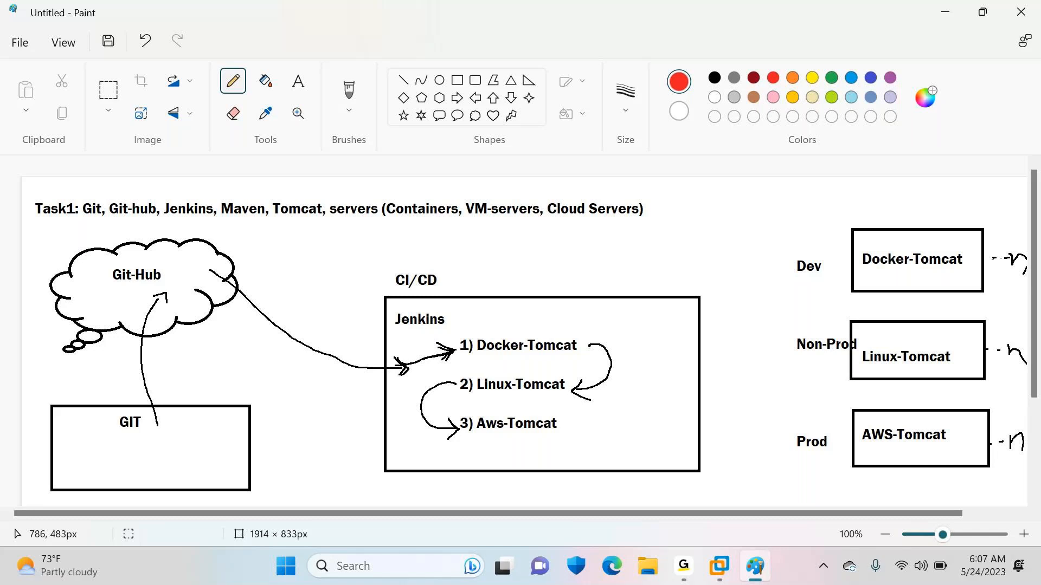
Draw red arrows from the Docker-Tomcat and Linux-Tomcat jobs to their boxes, and underline Jenkins.
left_click_drag(597, 345, 876, 282)
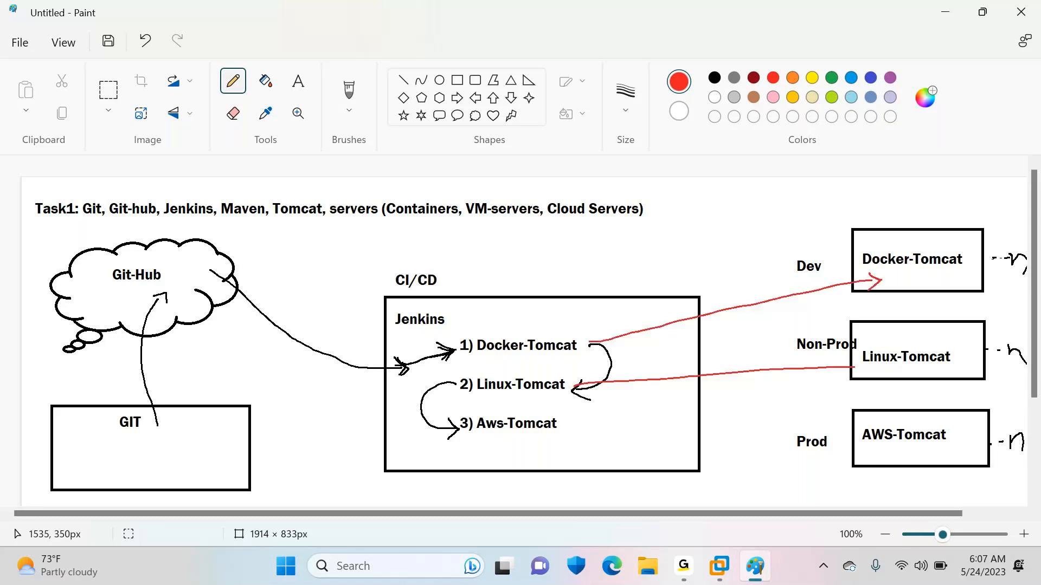
left_click_drag(585, 425, 856, 434)
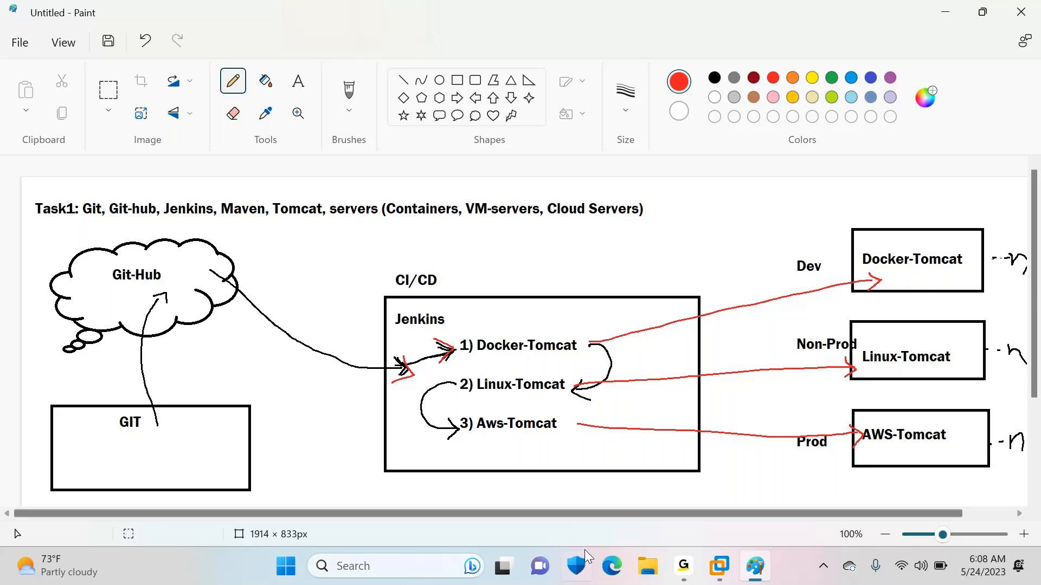
left_click(612, 566)
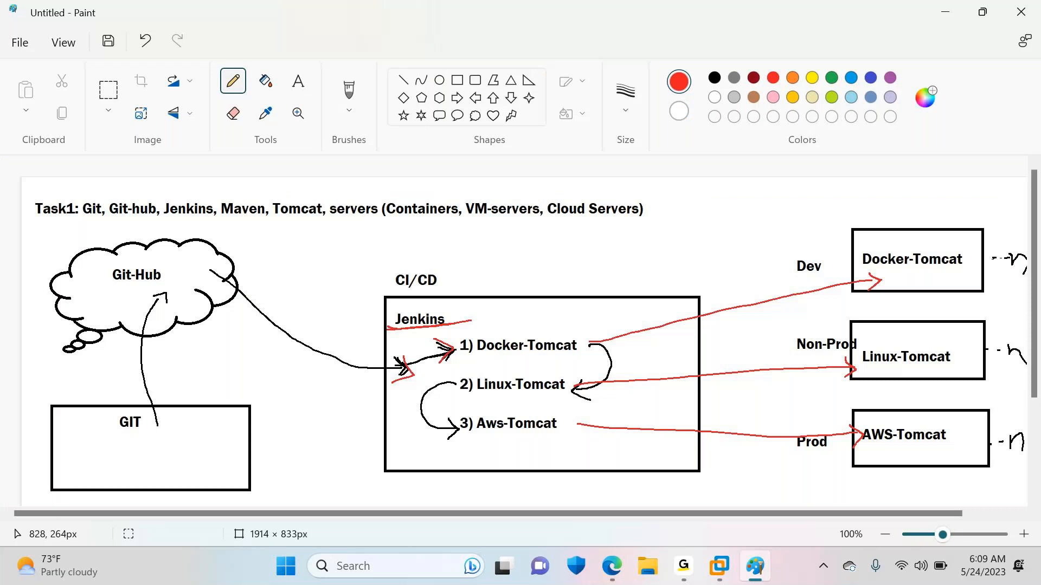
mouse_move(682, 191)
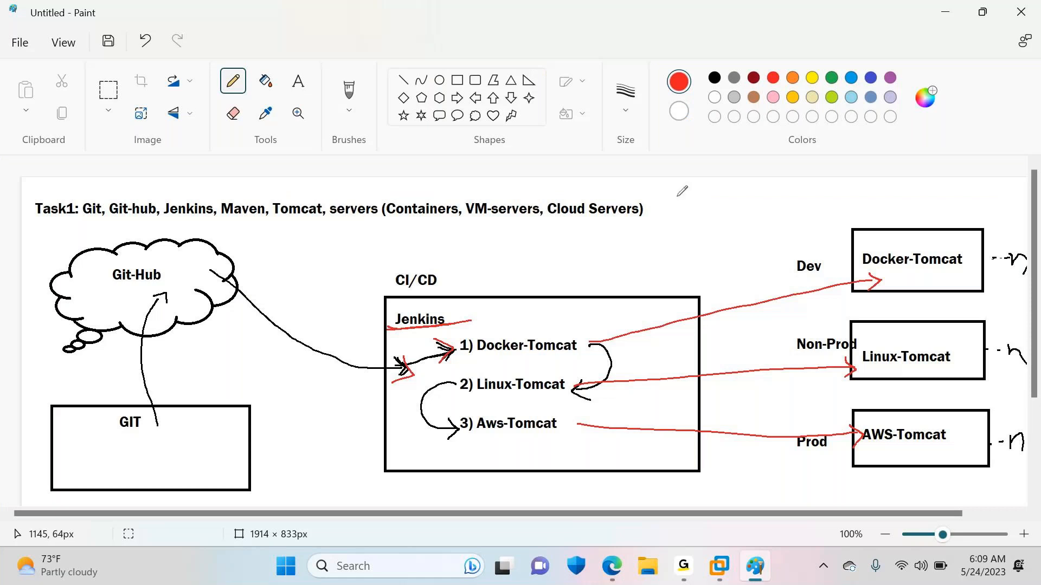